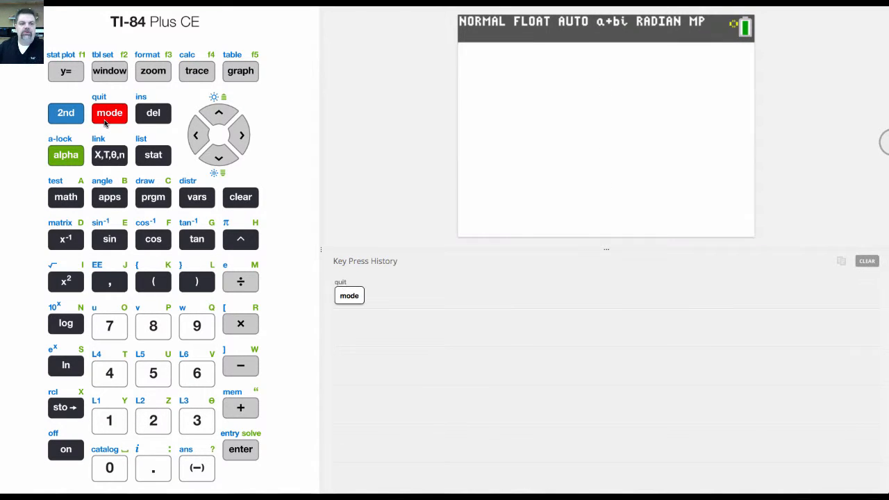
# In MODE, move down to the FULL/HORIZONTAL/GRAPH-TABLE screen-layout row.
pyautogui.click(108, 112)
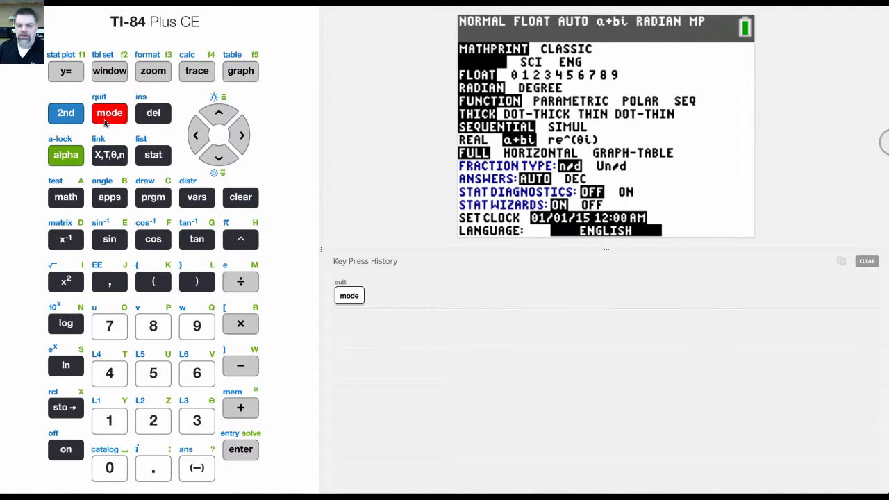
pyautogui.click(218, 159)
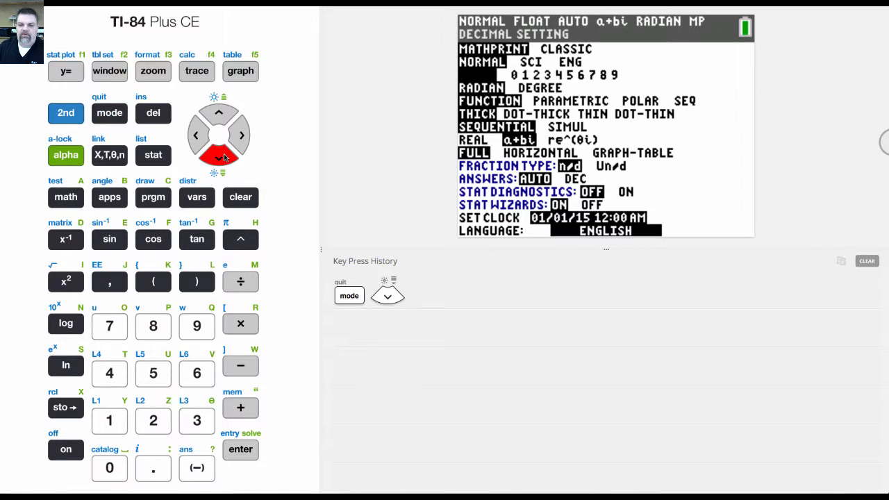
pyautogui.click(218, 156)
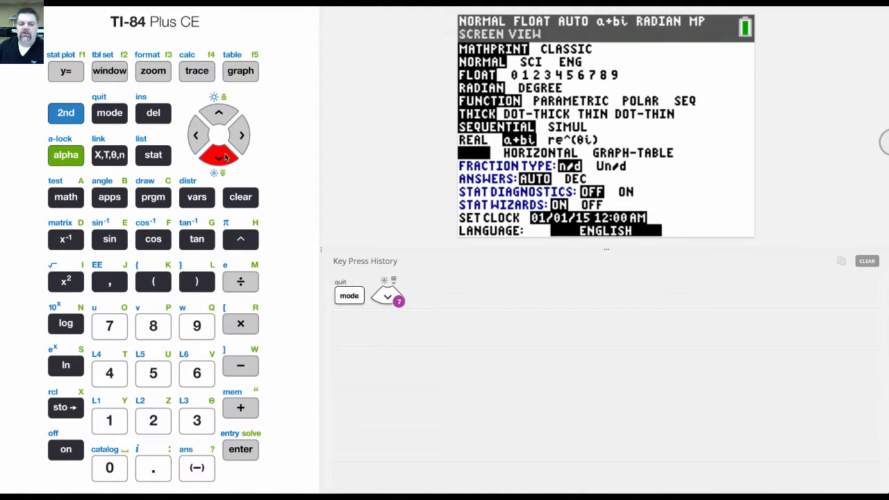
pyautogui.click(218, 156)
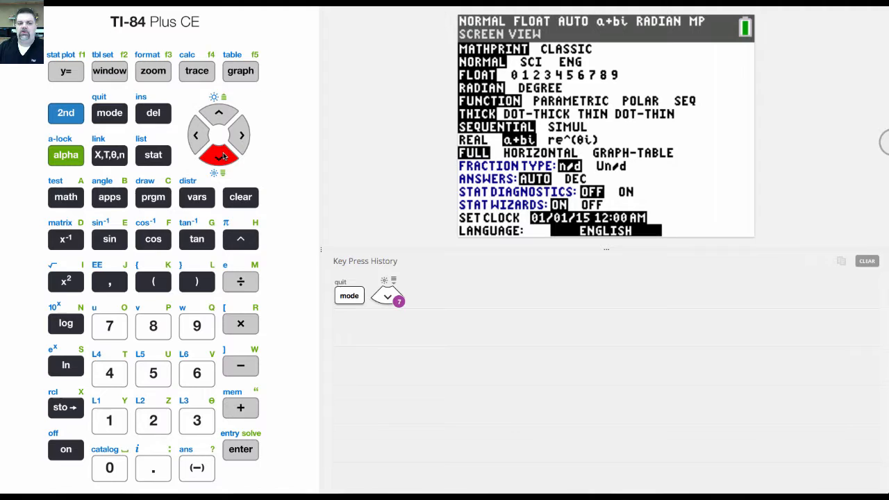
# Select HORIZONTAL, confirm it and quit back to the home screen.
pyautogui.click(241, 135)
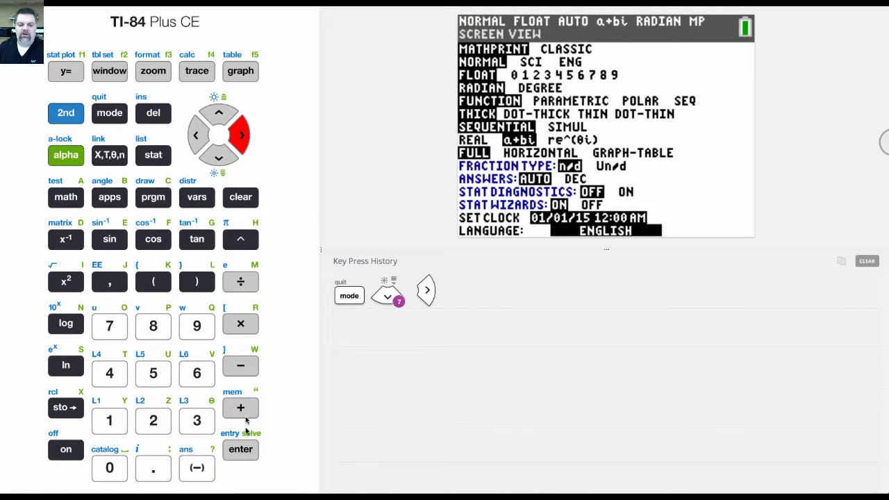
pyautogui.click(240, 449)
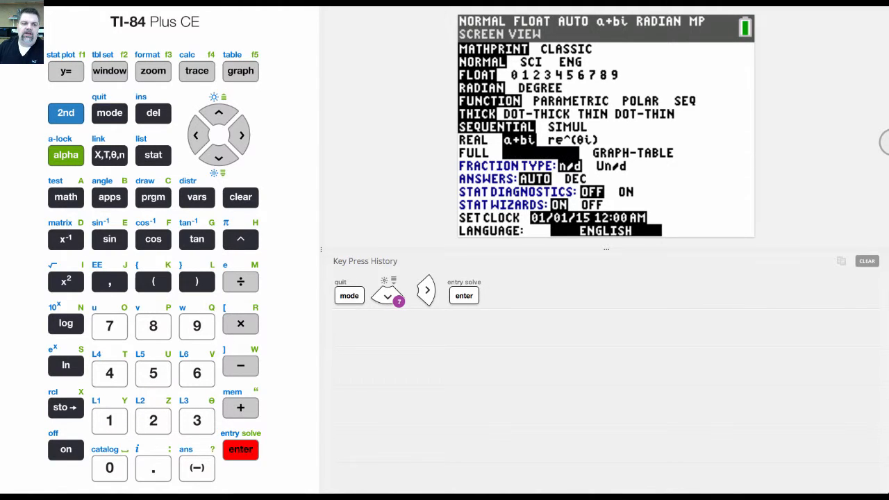
pyautogui.click(108, 113)
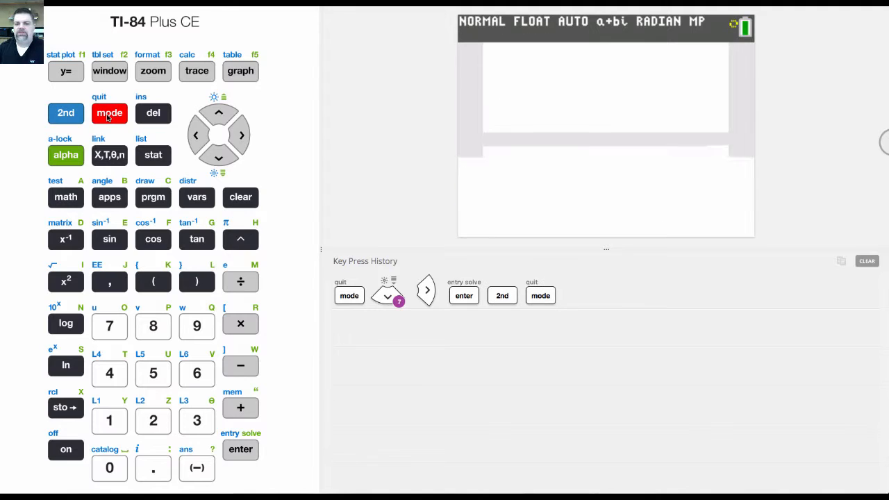
pyautogui.click(240, 71)
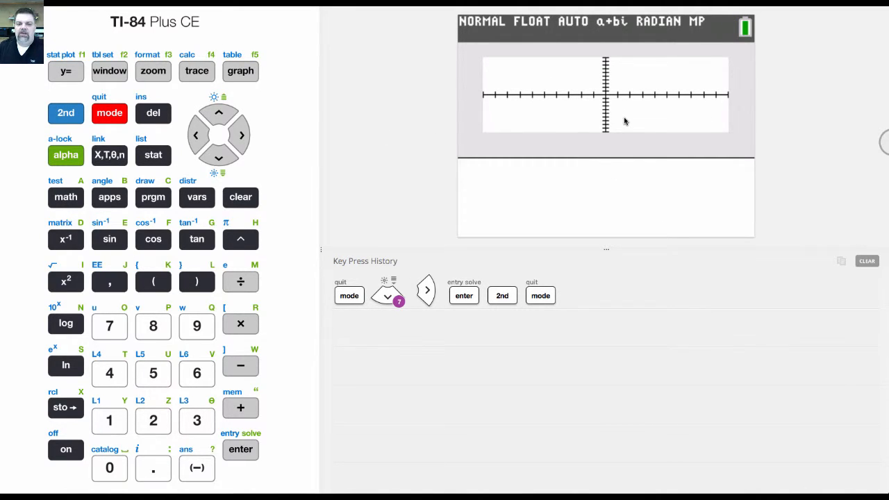
# Evaluate 9+9 on the home screen, then define Y1=X+2 in the Y= editor.
pyautogui.click(197, 325)
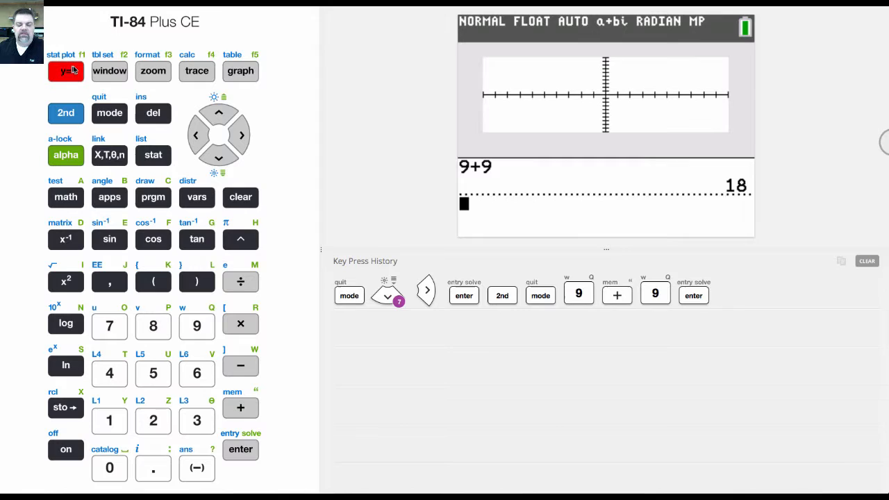
pyautogui.click(66, 71)
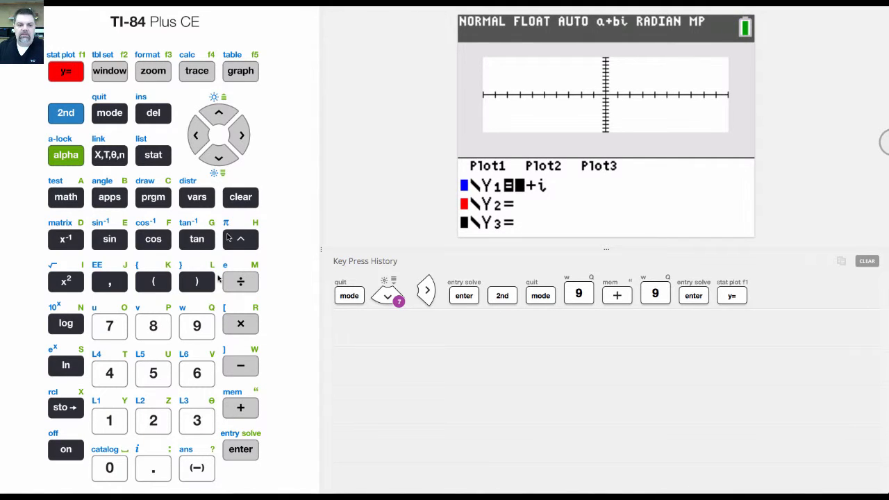
pyautogui.click(108, 156)
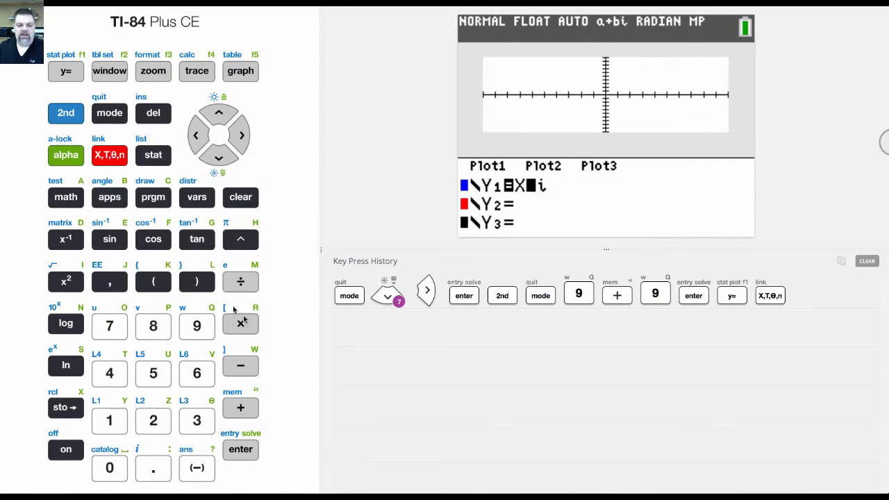
pyautogui.click(240, 408)
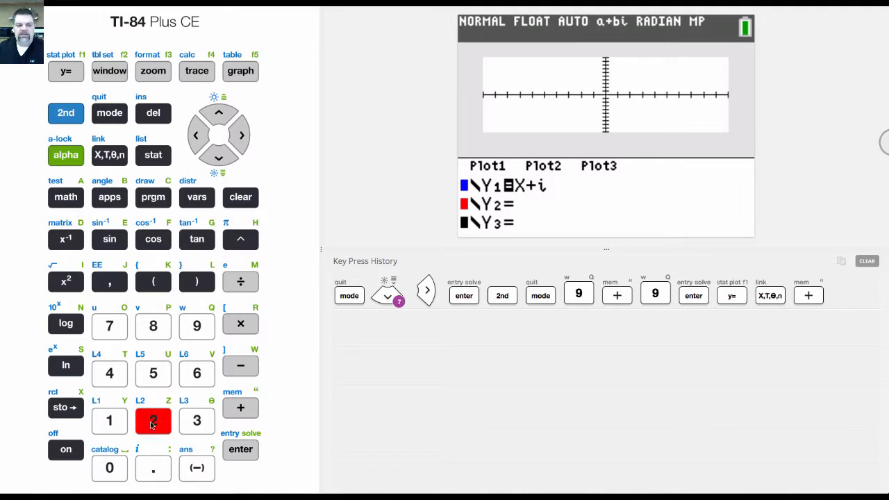
pyautogui.click(153, 421)
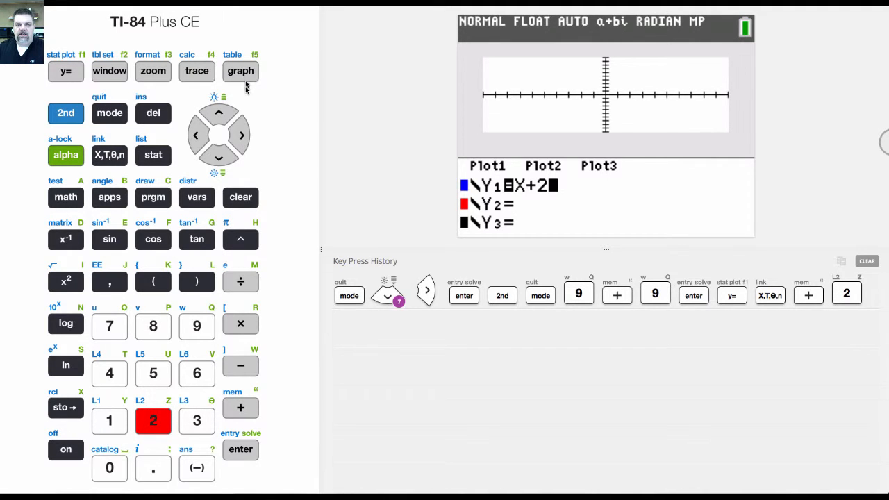
# Graph Y1=X+2 in the upper half and show its value table (X=-2,-1,0) below.
pyautogui.click(241, 70)
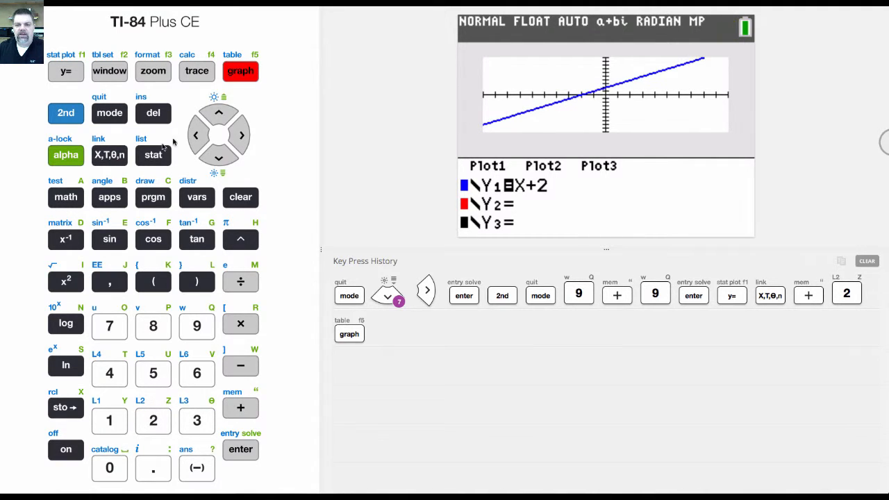
pyautogui.click(108, 112)
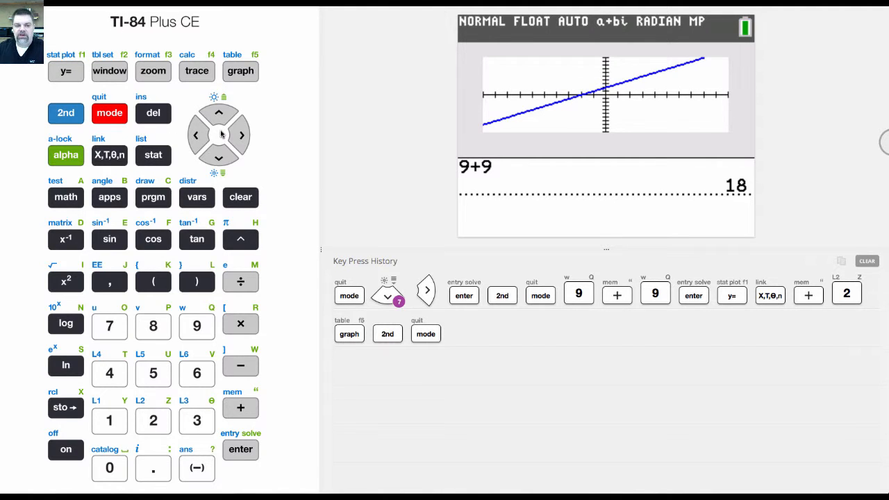
pyautogui.click(66, 113)
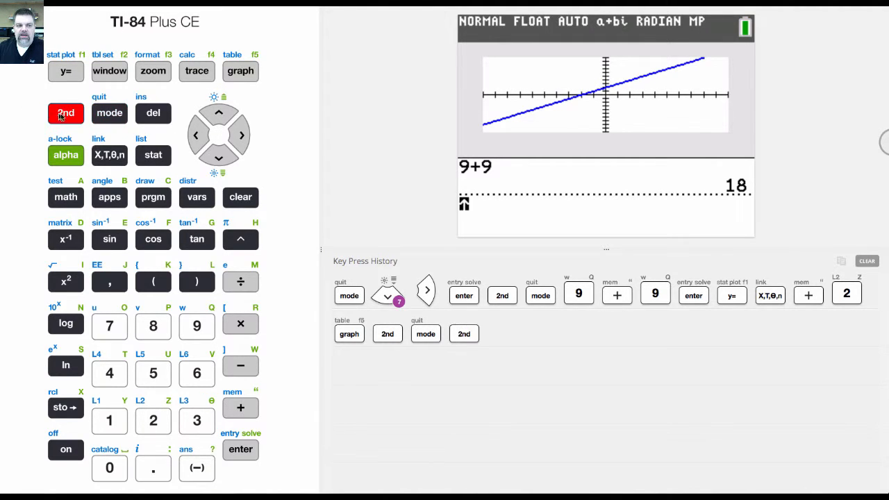
pyautogui.click(239, 71)
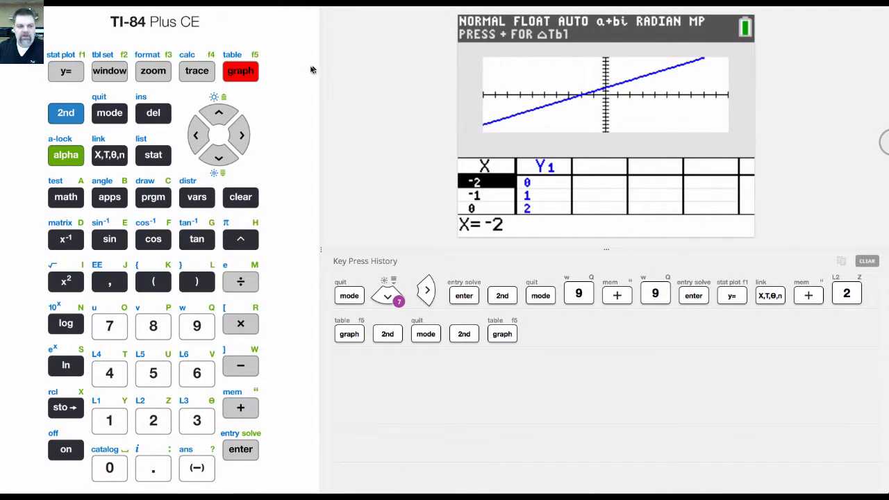
# In MODE, change the screen layout from HORIZONTAL to GRAPH-TABLE.
pyautogui.click(108, 113)
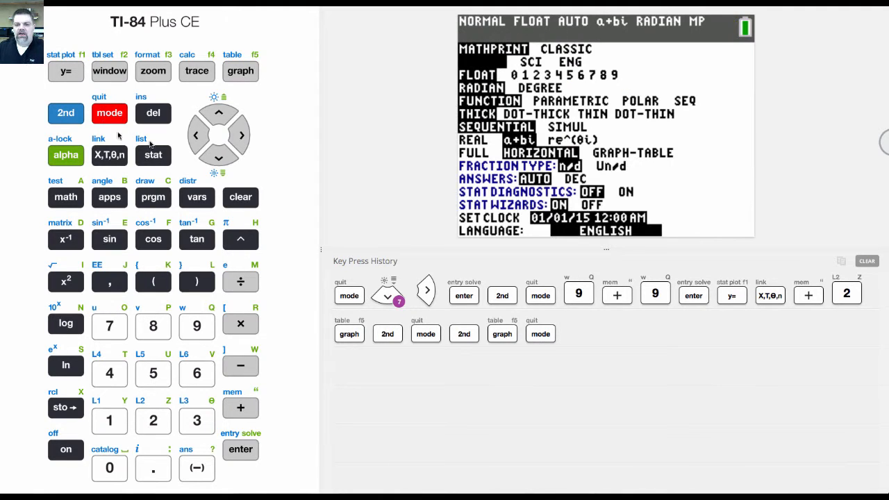
pyautogui.click(218, 156)
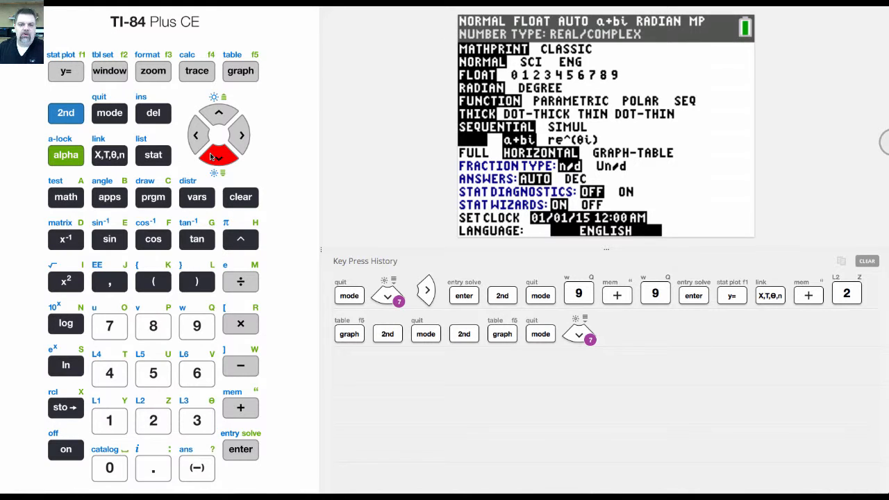
pyautogui.click(242, 135)
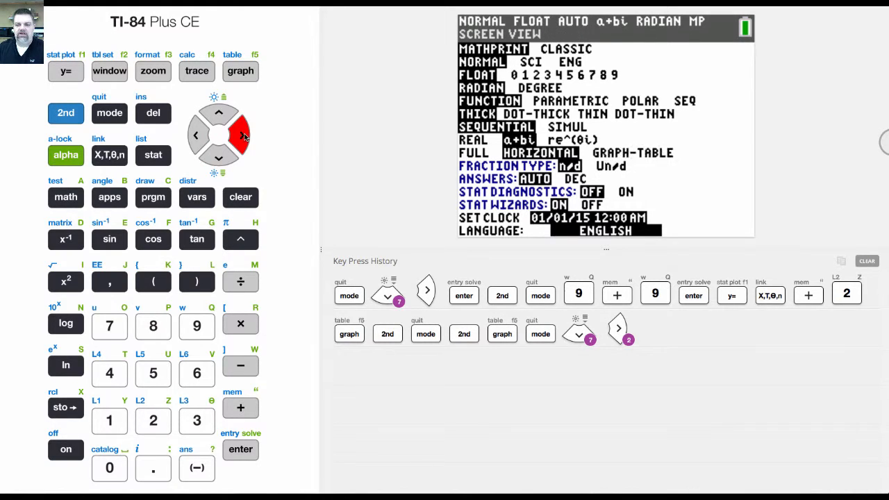
pyautogui.click(240, 450)
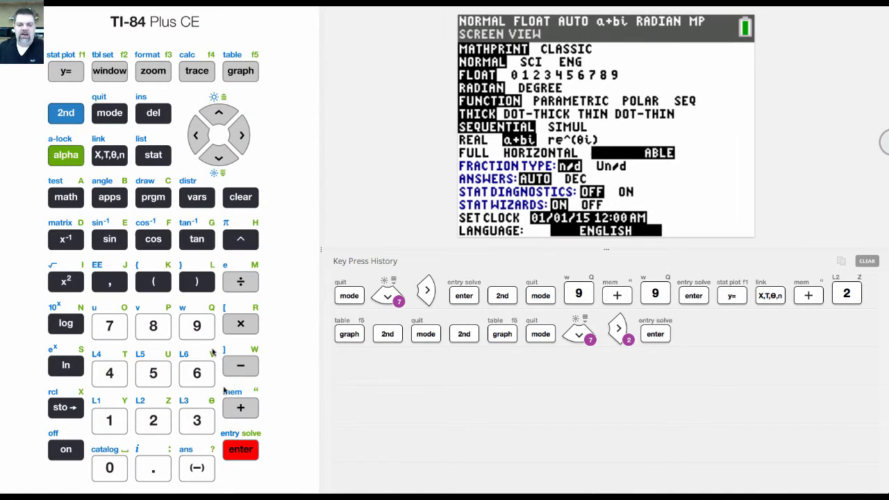
# Quit MODE and display the Y1=X+2 graph beside its value table from X=-2 to 8.
pyautogui.click(66, 112)
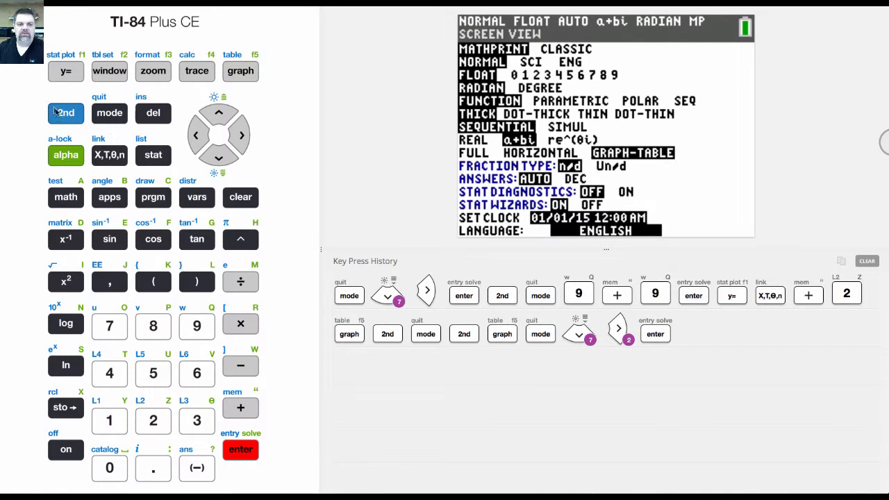
pyautogui.click(108, 112)
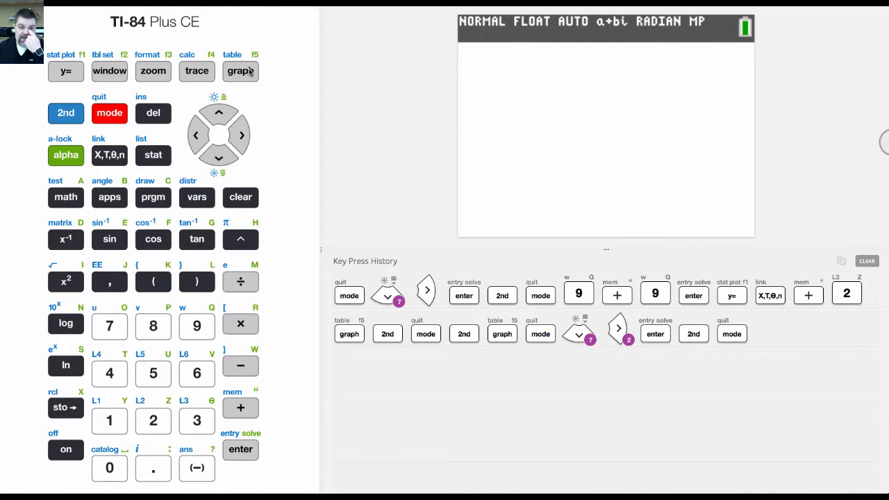
pyautogui.click(240, 71)
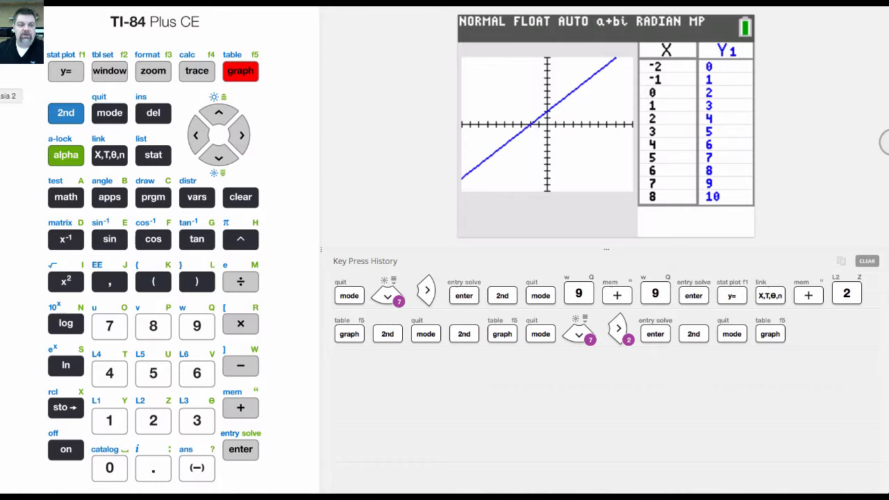
# Leave the graph-table view and cycle through MODE and the home screen.
pyautogui.click(108, 113)
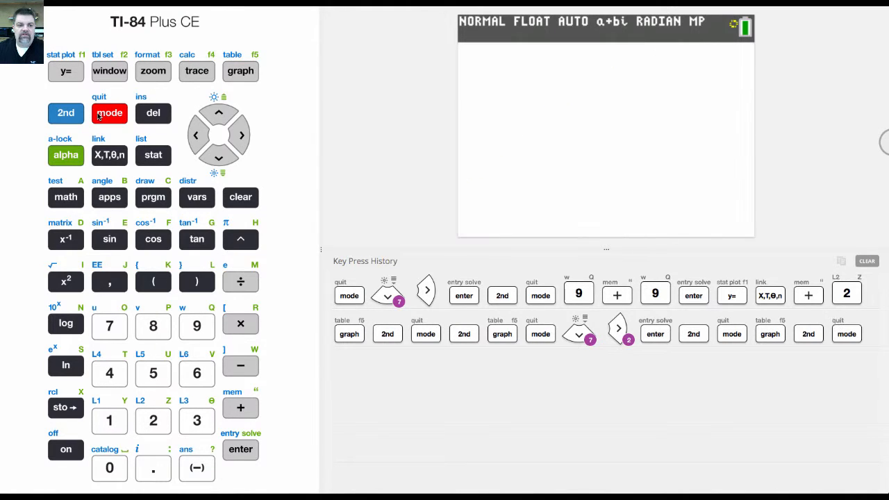
pyautogui.click(218, 159)
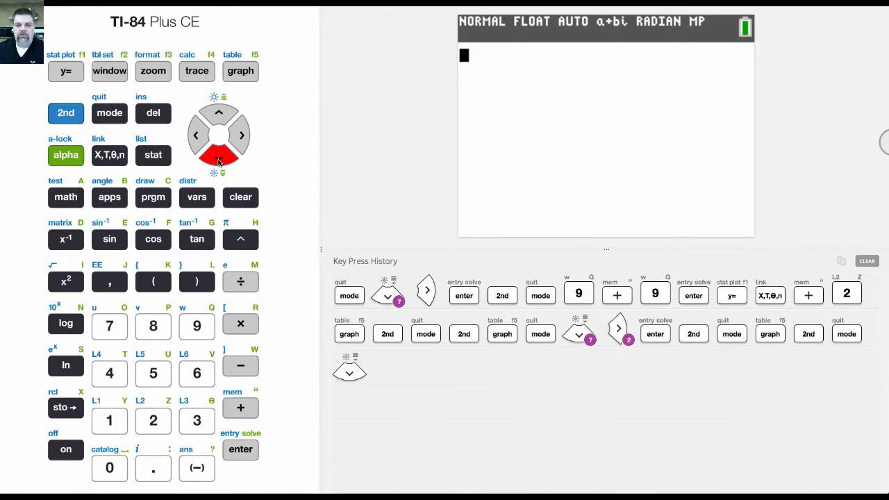
pyautogui.click(109, 113)
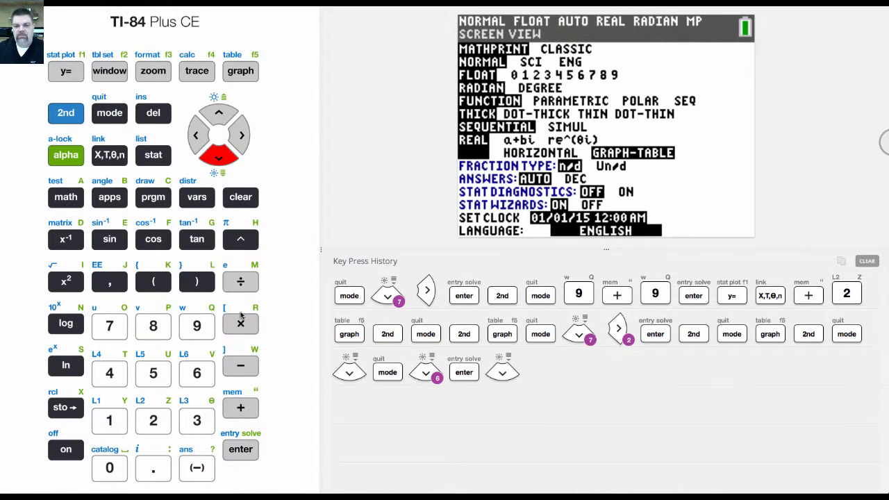
pyautogui.click(240, 450)
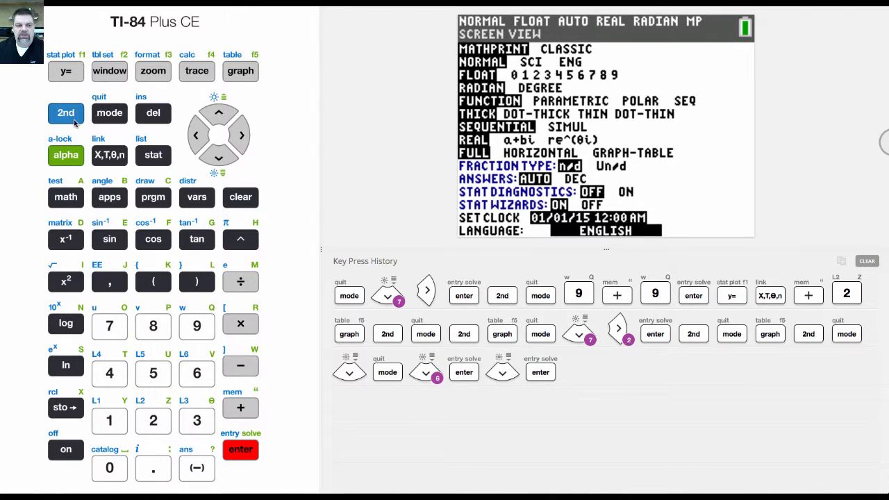
pyautogui.click(108, 114)
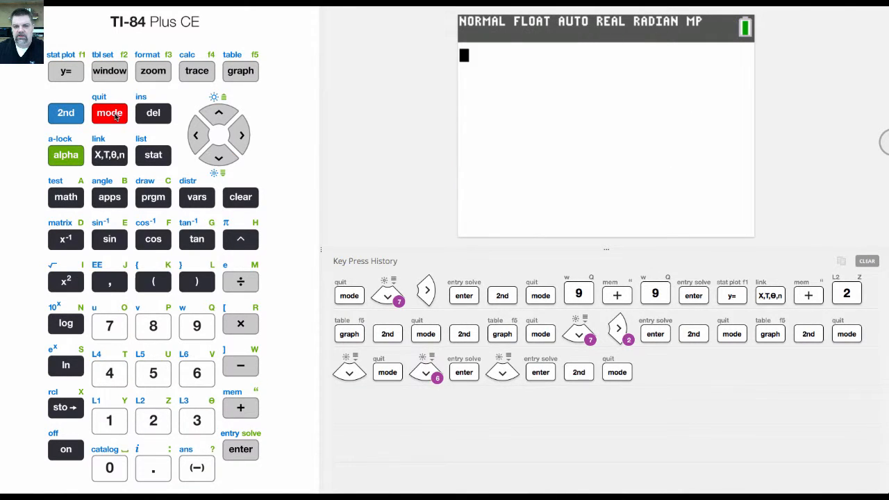
pyautogui.click(108, 112)
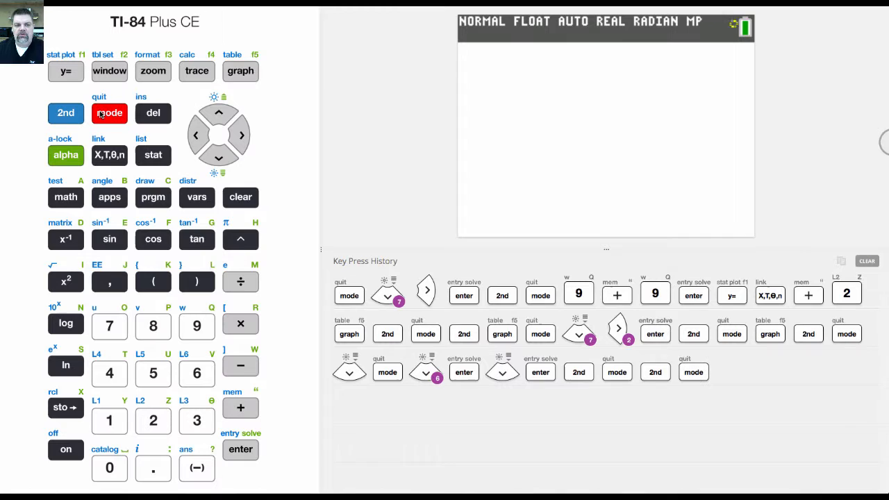
# In MODE, set the screen layout back to HORIZONTAL instead of GRAPH-TABLE.
pyautogui.click(108, 112)
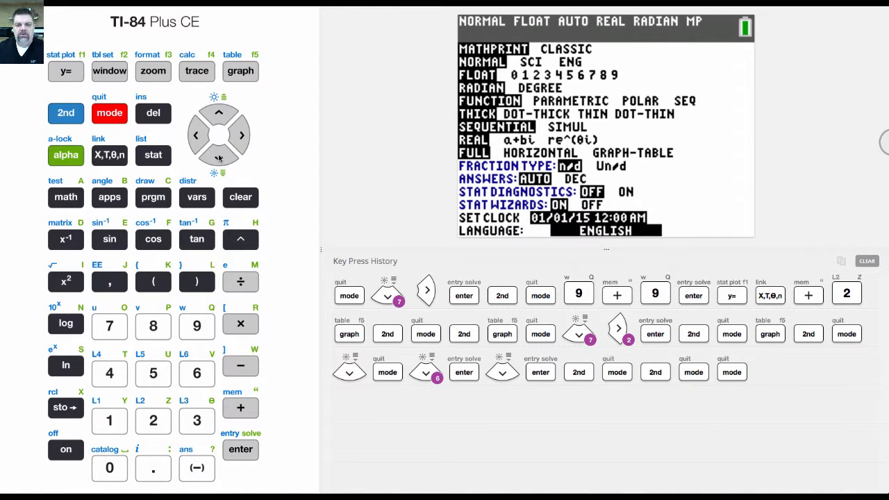
pyautogui.click(219, 156)
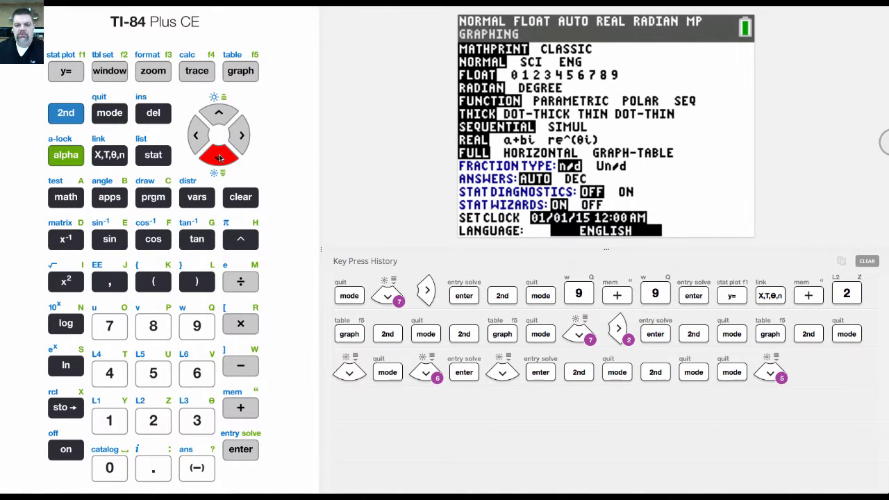
pyautogui.click(242, 135)
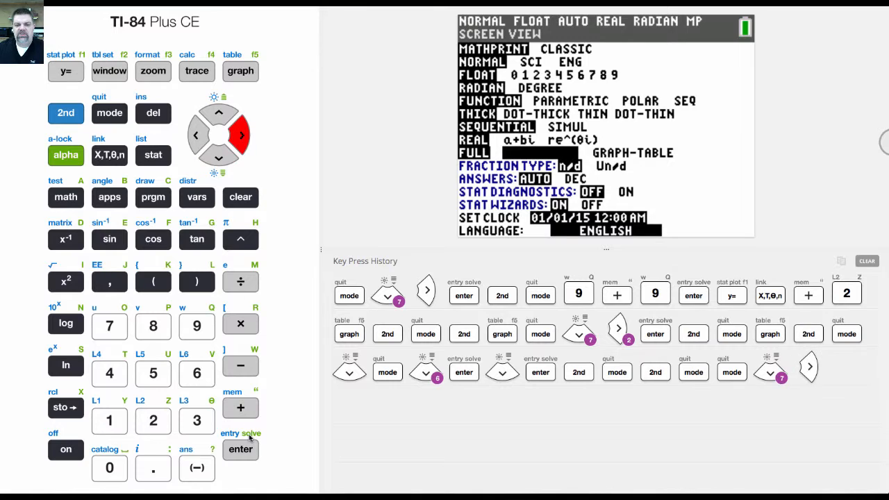
pyautogui.click(240, 448)
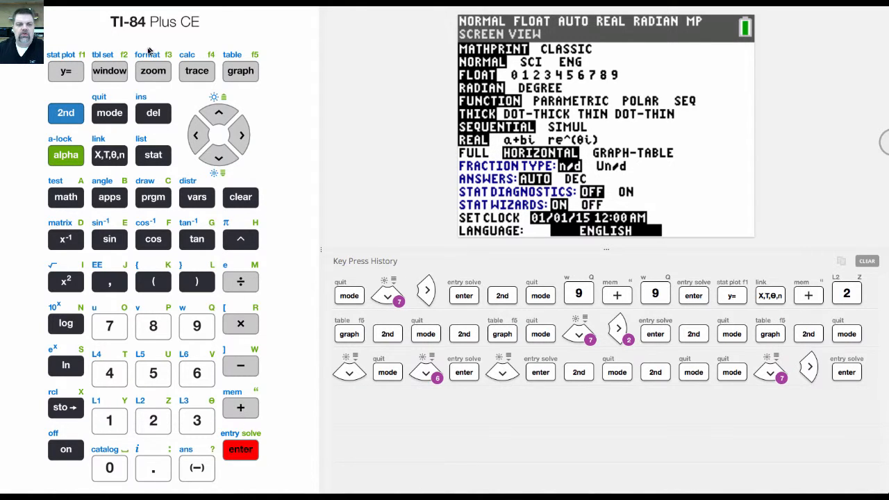
pyautogui.click(65, 112)
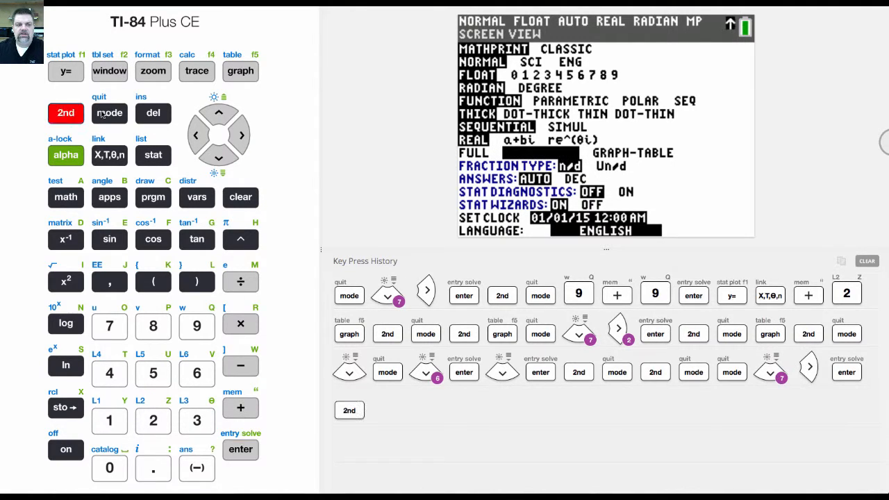
# After viewing the horizontal split, return to MODE and choose GRAPH-TABLE again.
pyautogui.click(109, 112)
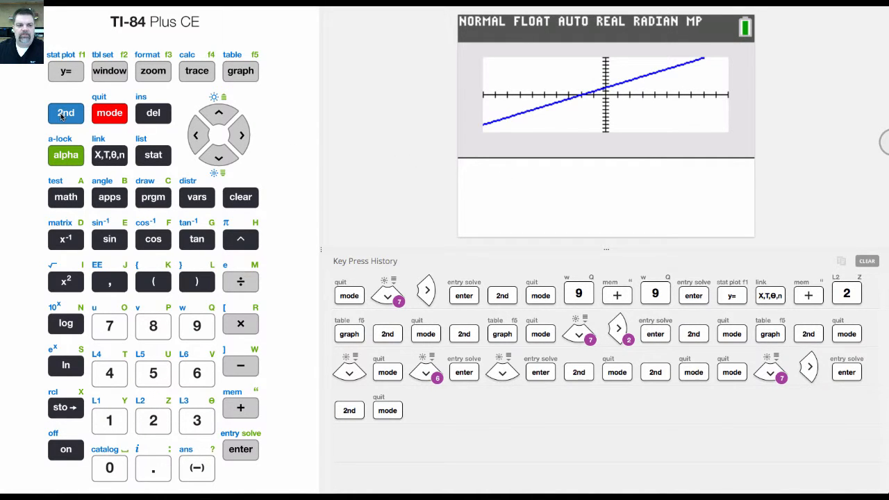
pyautogui.click(108, 113)
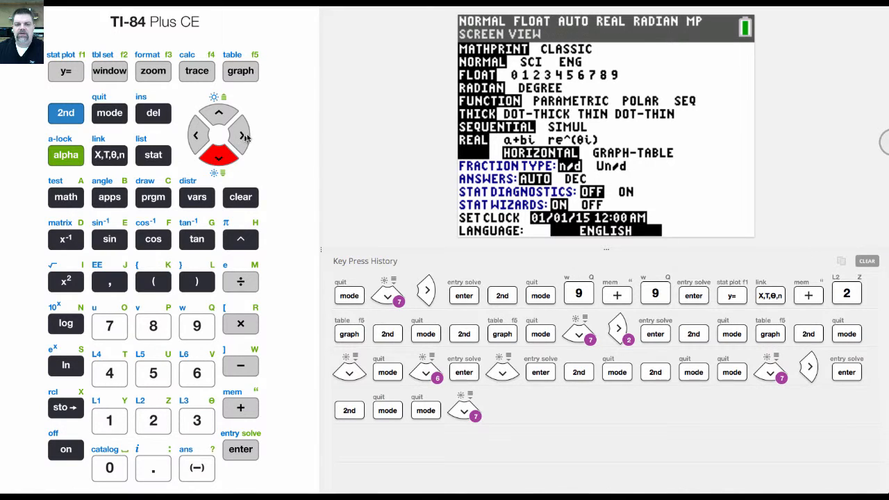
pyautogui.click(240, 133)
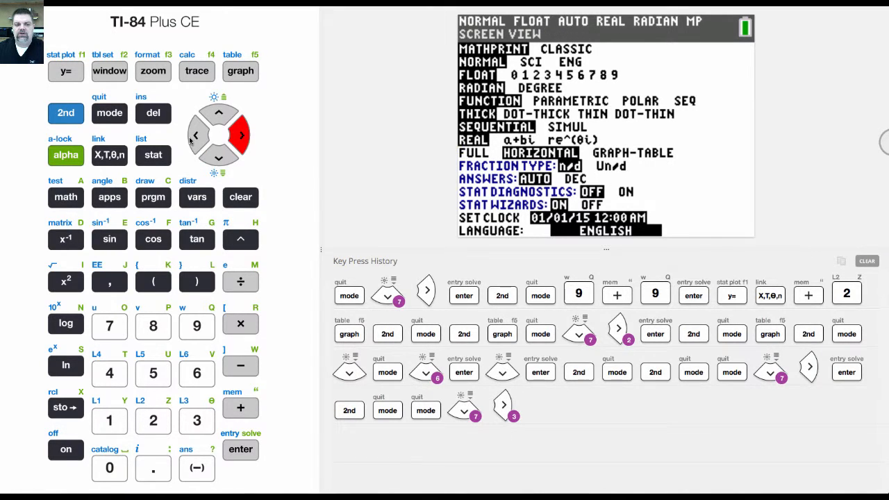
pyautogui.click(242, 134)
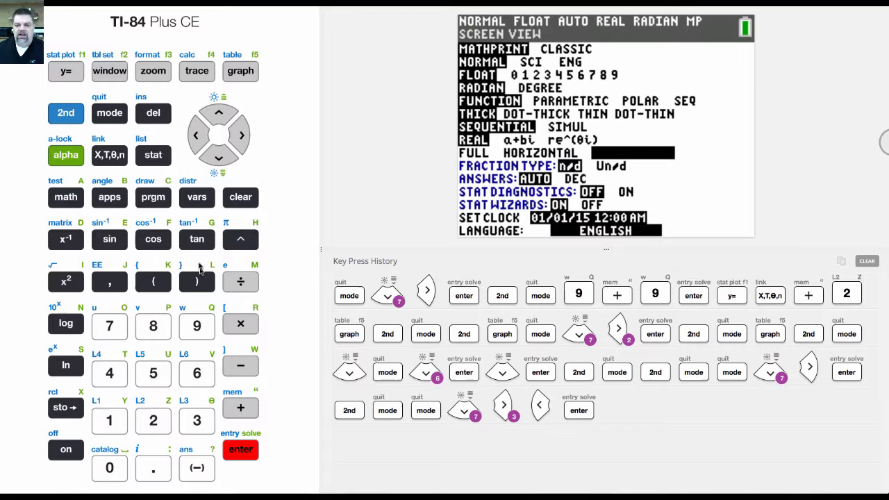
# Quit MODE and show the Y1=X+2 line graph filling the left half of the screen.
pyautogui.click(108, 113)
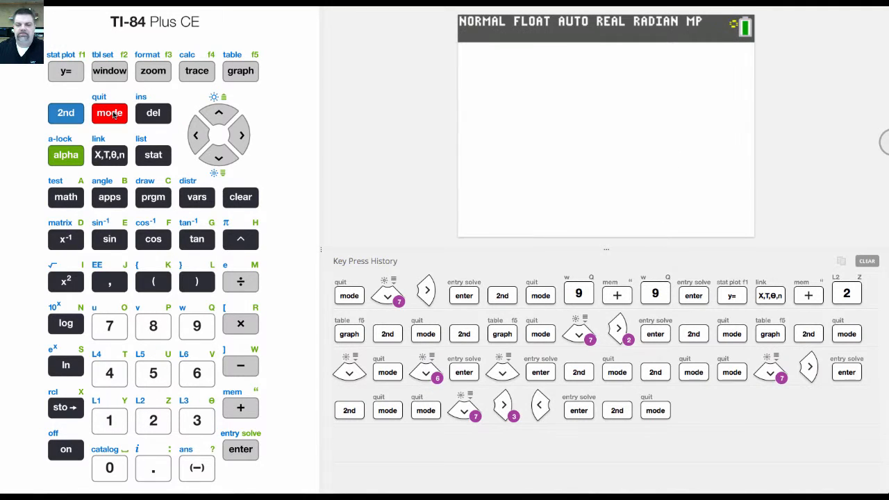
pyautogui.click(109, 112)
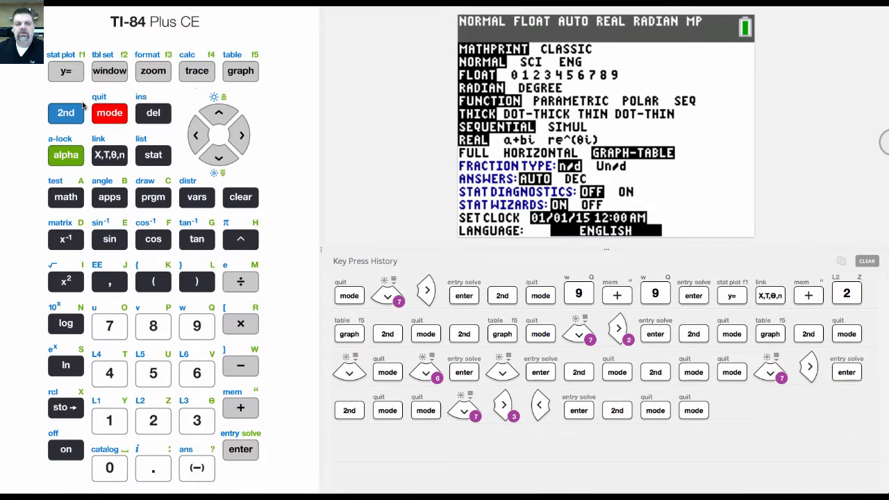
pyautogui.click(241, 70)
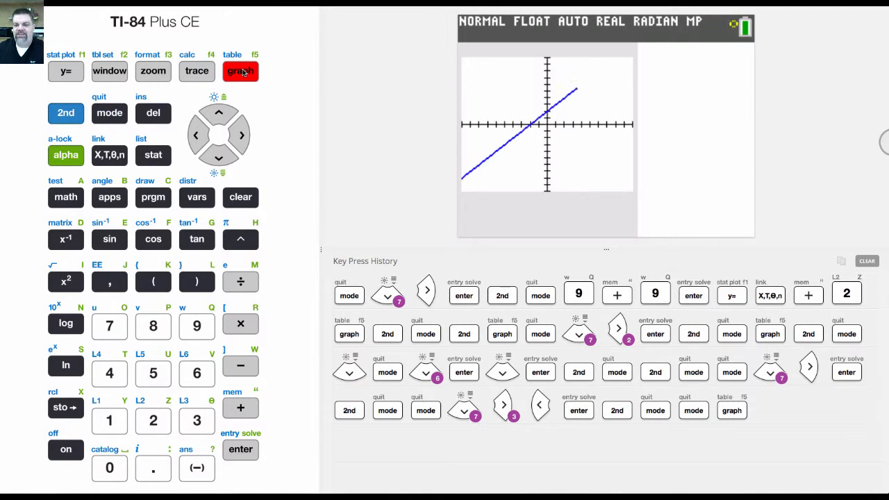